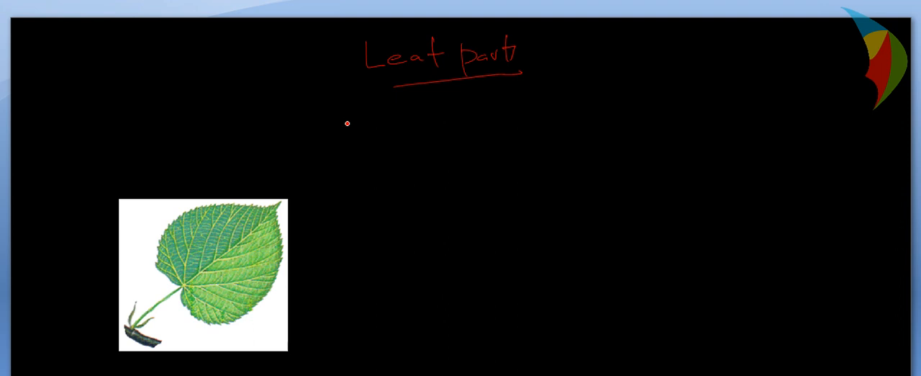
- Draw an arrow and write 'Leaf base' and 'Petiole' under the Leaf parts heading
left_click_drag(295, 118, 335, 116)
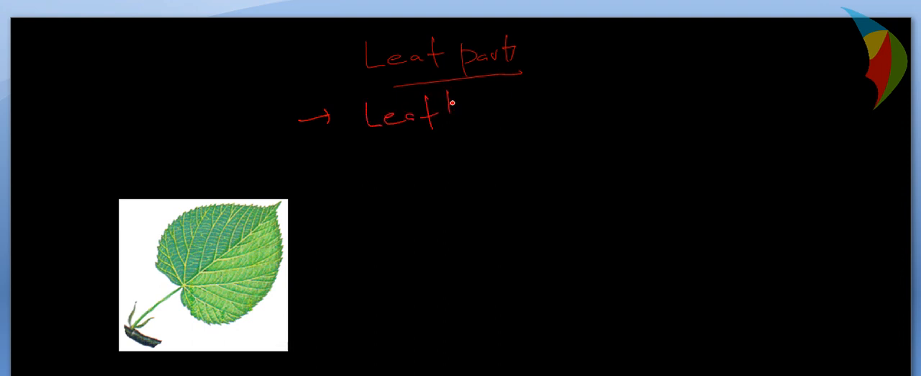
type("base")
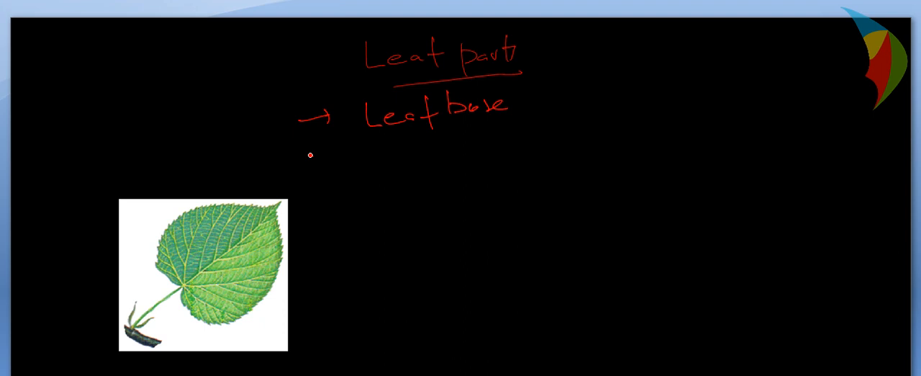
type("Petiole")
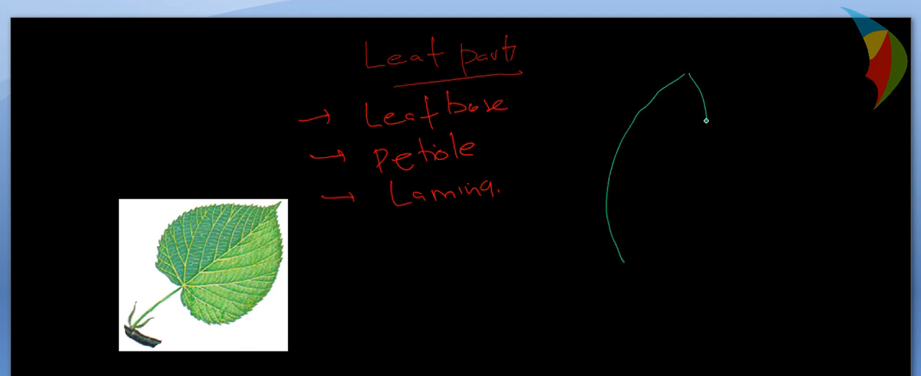
- Draw the green leaf's right edge and a short stalk below it
left_click_drag(705, 120, 625, 267)
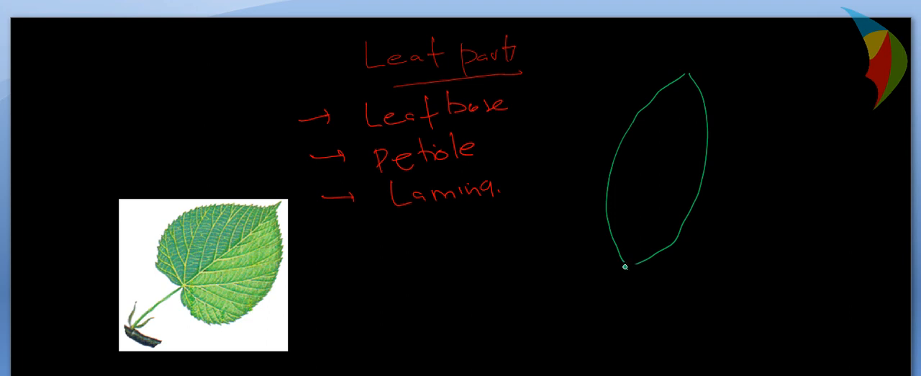
left_click_drag(626, 270, 607, 309)
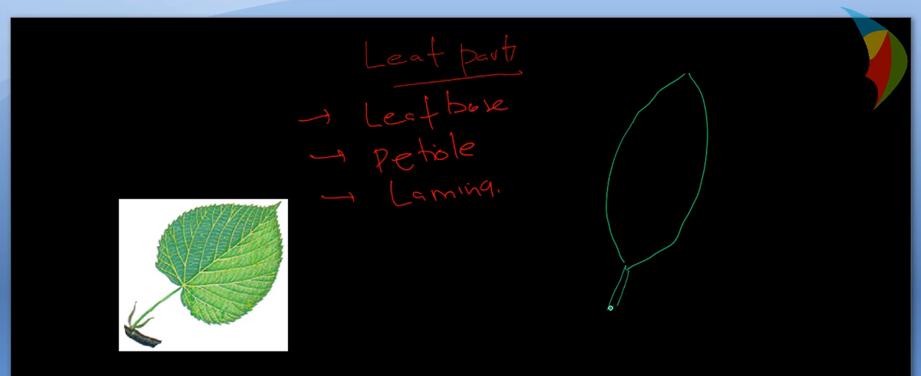